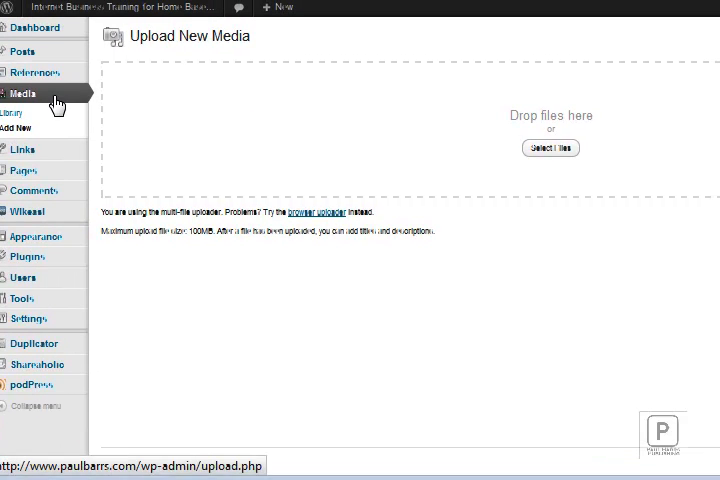
Upload the UnstoppableTrafficPDF file from the computer through Media > Add New.
left_click(16, 128)
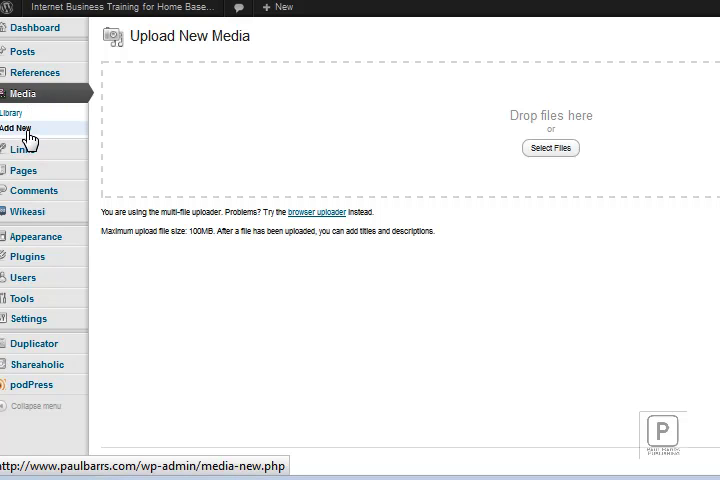
mouse_move(550, 148)
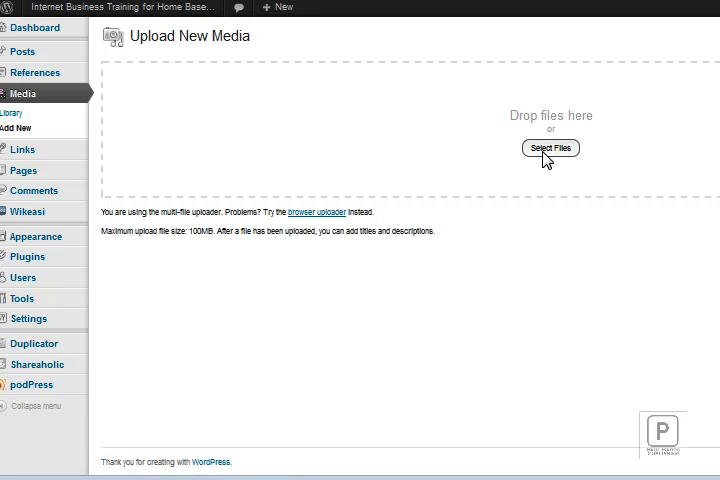
left_click(550, 148)
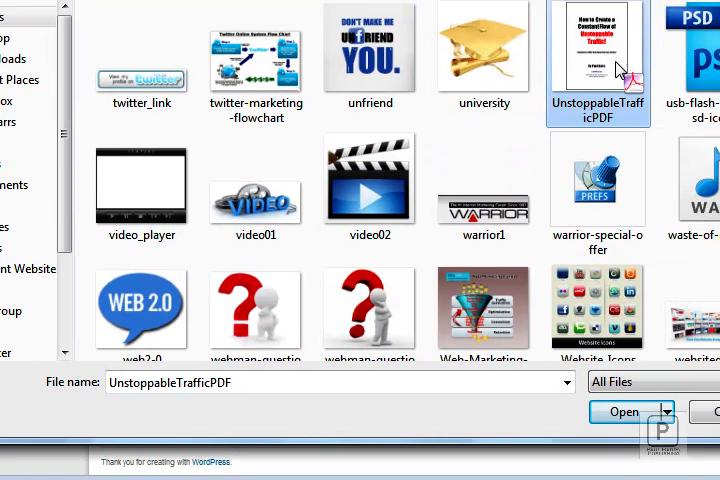
mouse_move(597, 45)
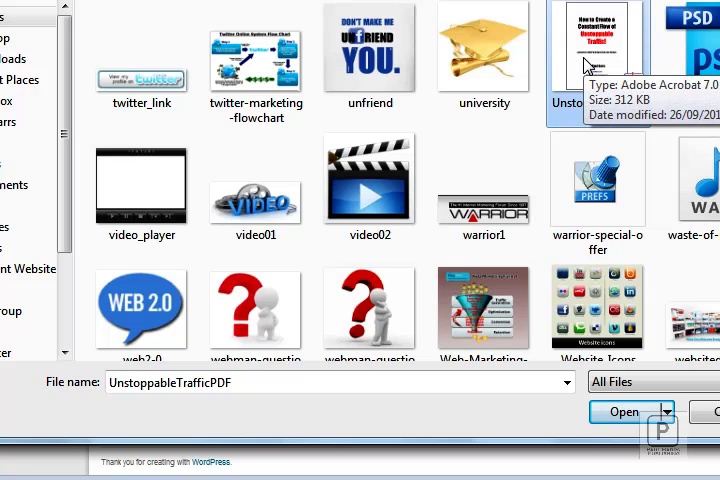
left_click(624, 412)
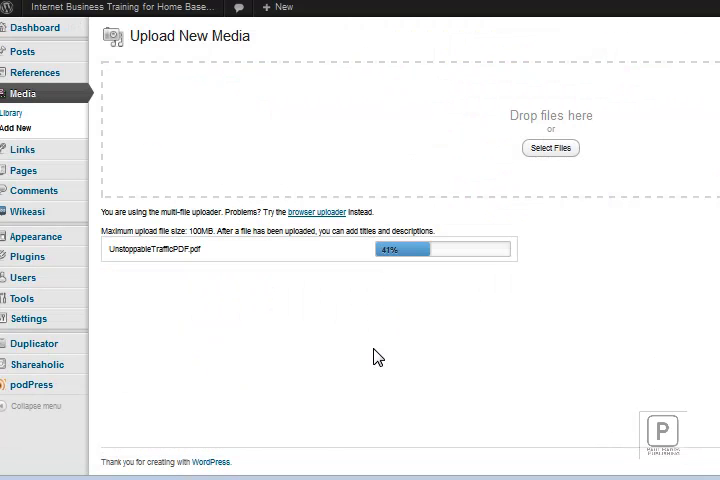
mouse_move(471, 336)
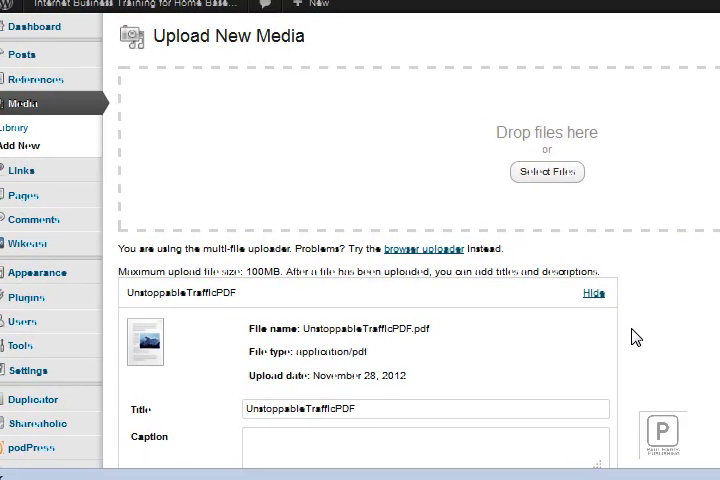
Review the uploaded PDF's File URL and save all changes to its details.
scroll("down", 3)
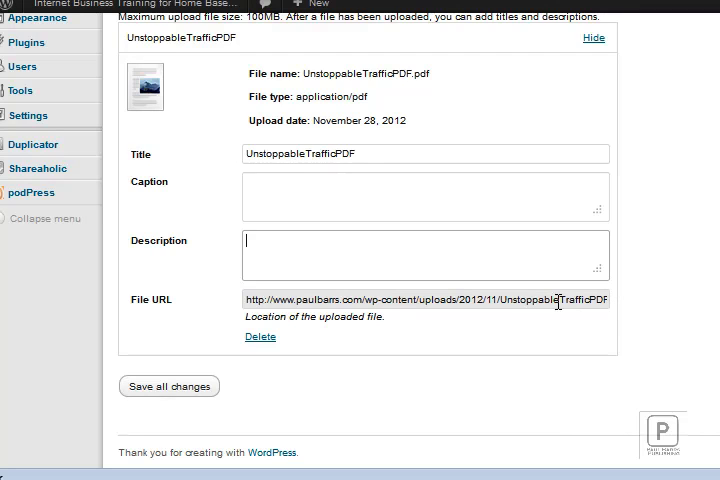
double_click(358, 300)
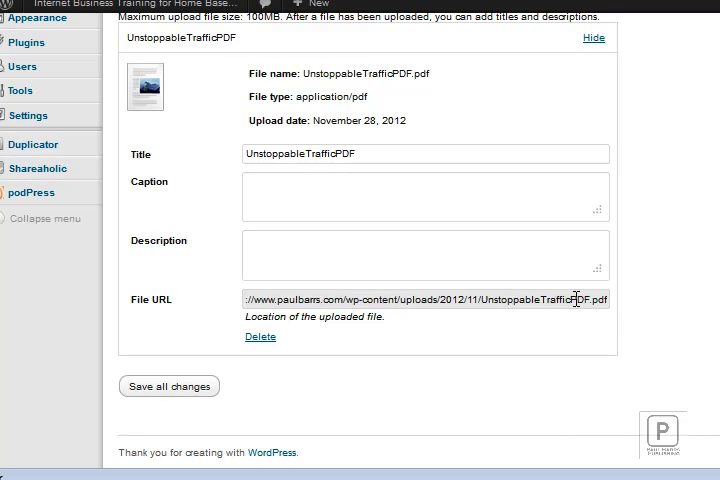
left_click(169, 386)
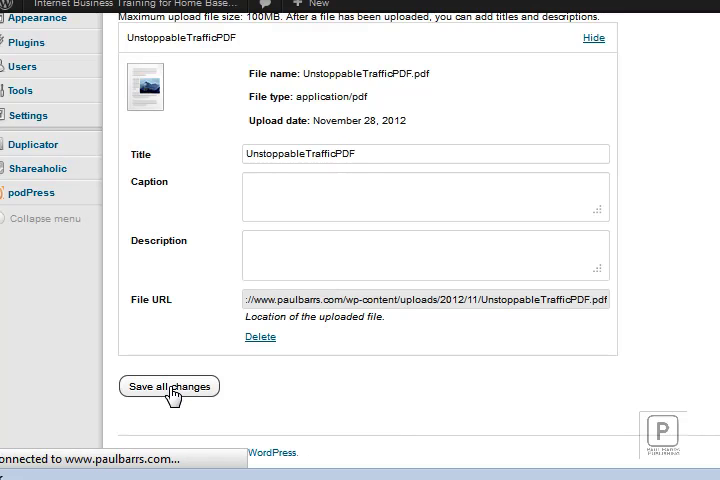
left_click(169, 386)
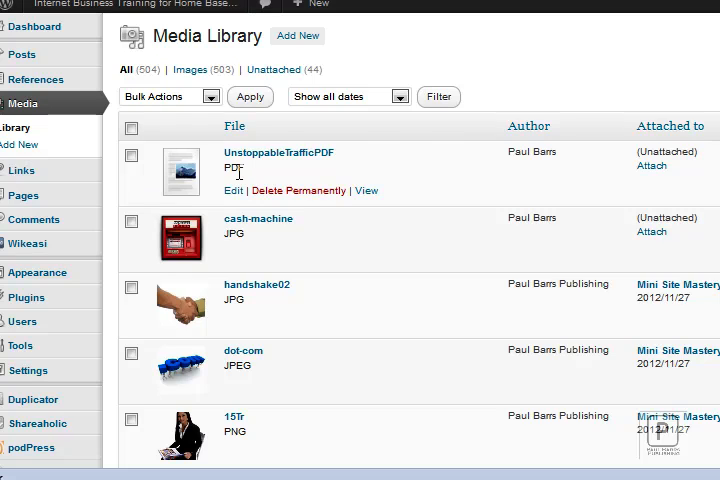
mouse_move(282, 149)
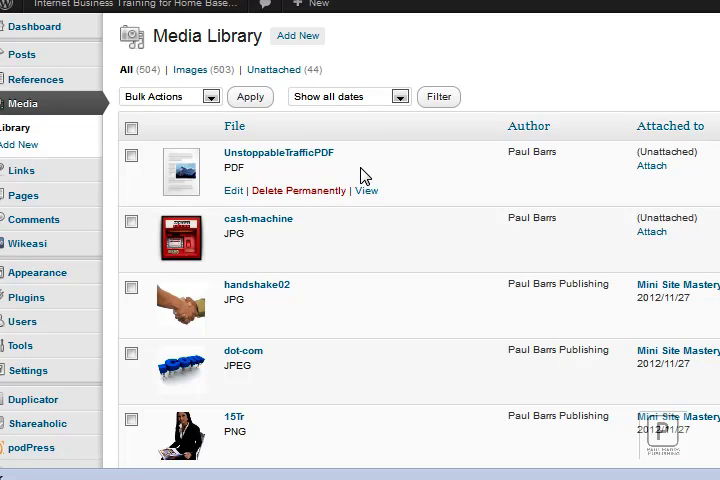
mouse_move(22, 195)
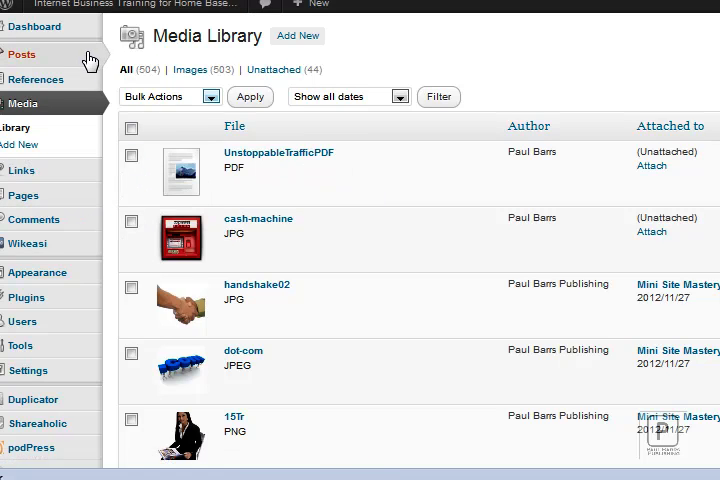
mouse_move(22, 54)
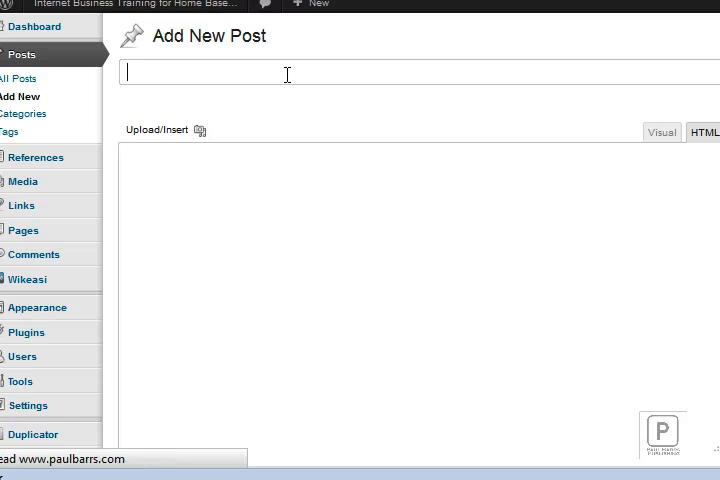
Title the new post 'PDF Demo Post'.
type("PDF Dem")
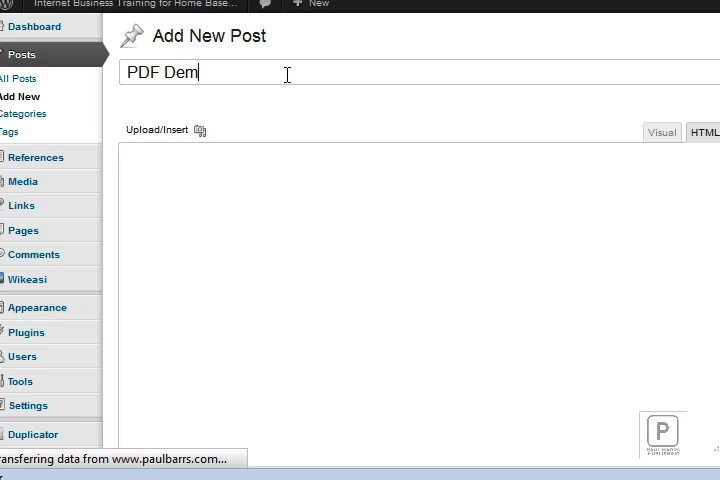
type("o")
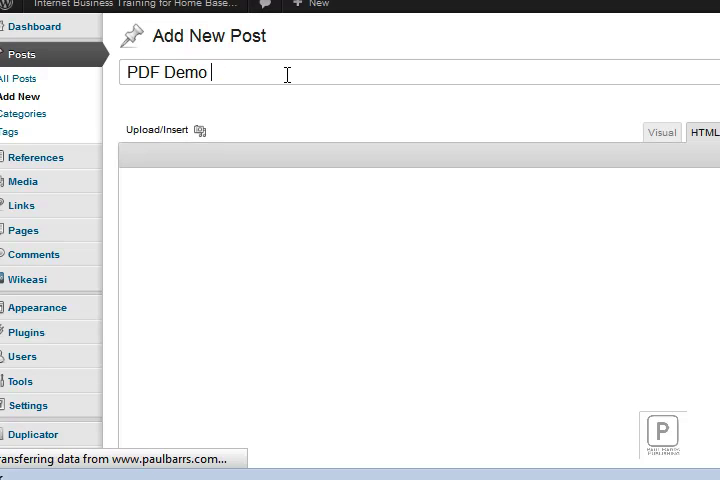
type("Post")
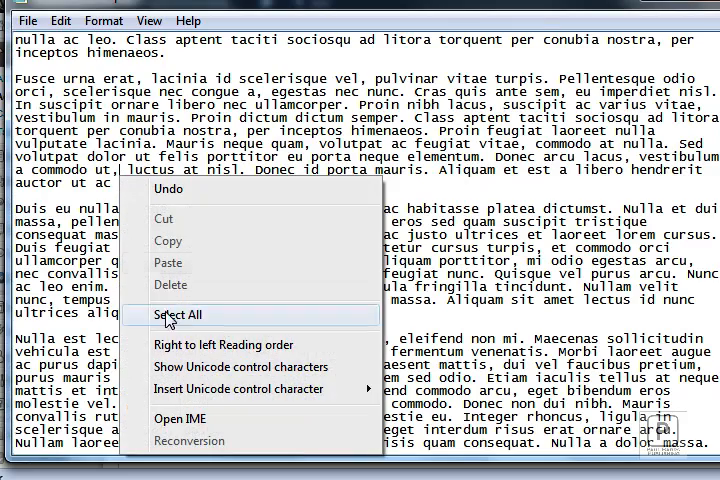
Copy all the lorem ipsum placeholder text from Notepad into the post body.
left_click(177, 314)
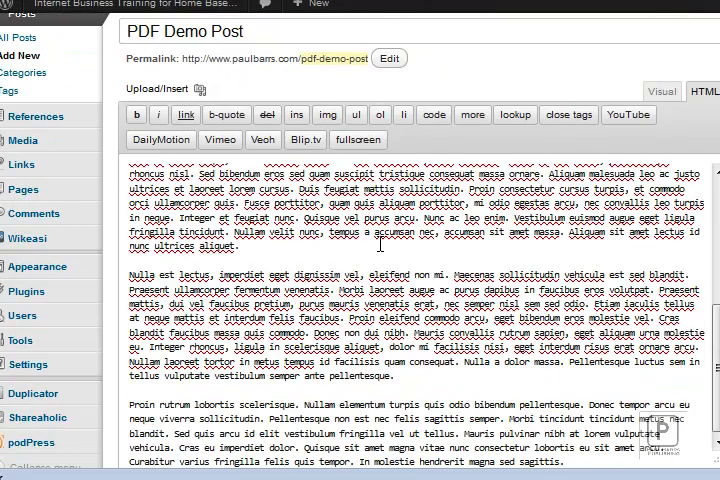
scroll("down", 3)
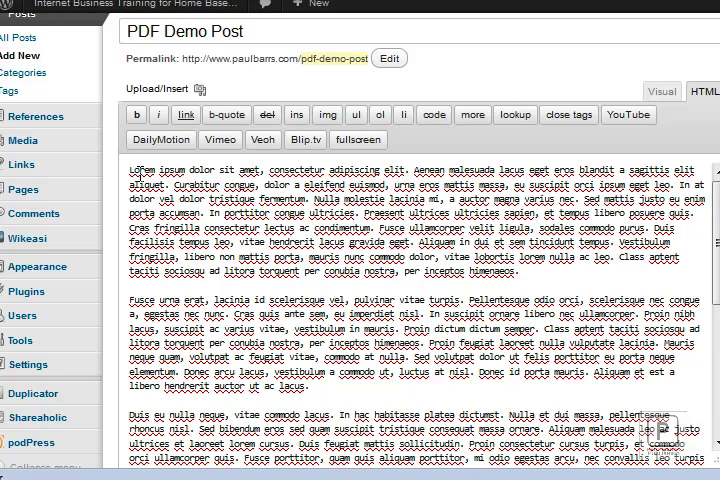
left_click_drag(128, 170, 520, 272)
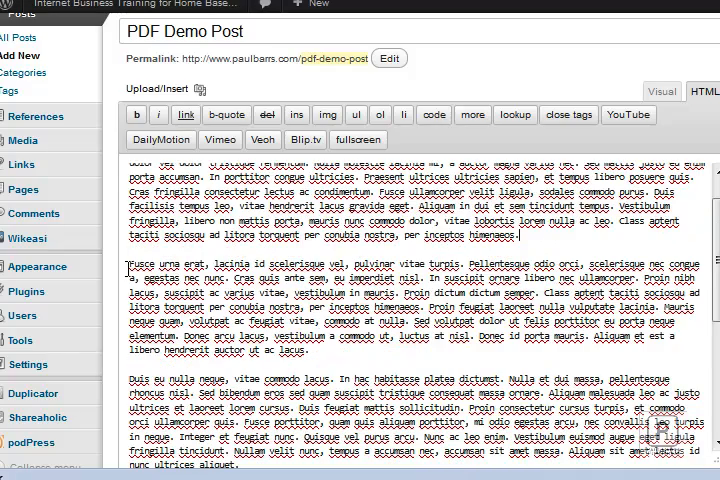
scroll("down", 3)
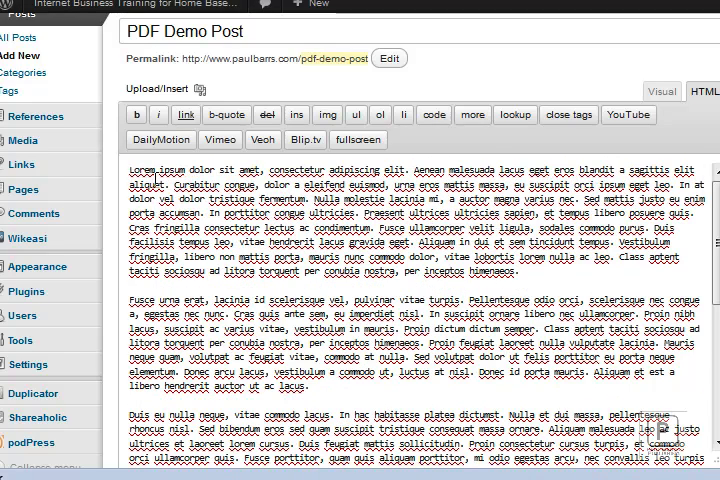
scroll("down", 3)
type("Click here to do")
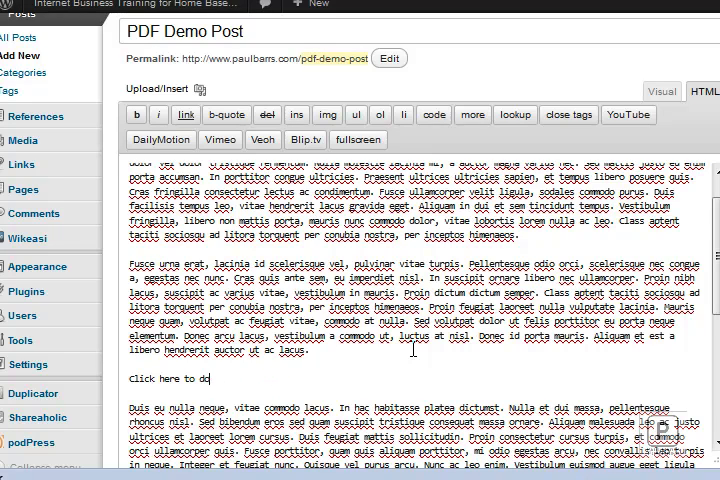
Reword the inserted line to 'Download your blue widget report here -' and select the link phrase.
double_click(174, 378)
type("Download your")
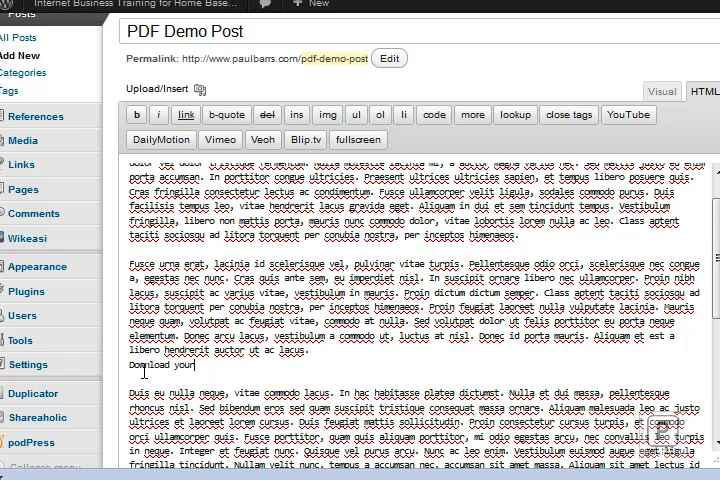
type("blue widge")
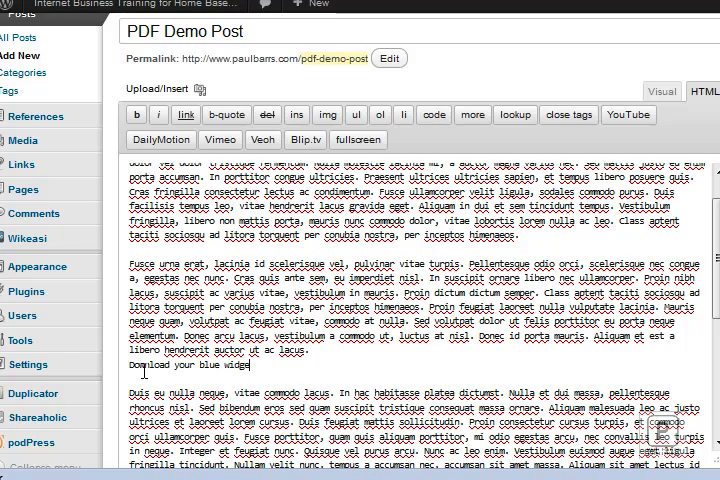
type("report here -")
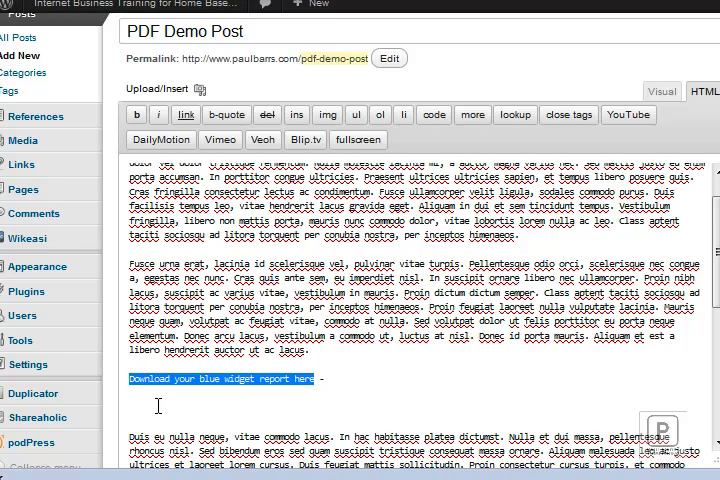
left_click(205, 379)
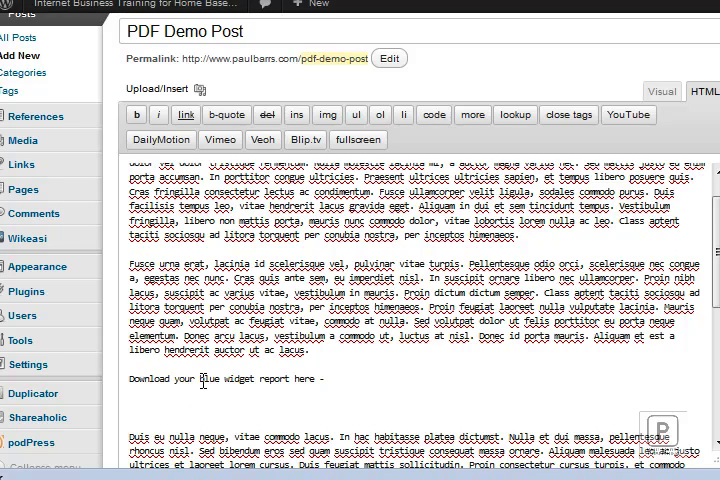
double_click(226, 378)
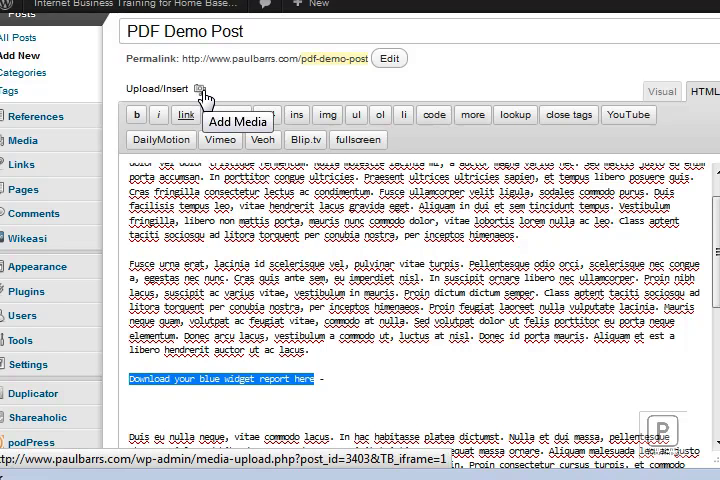
Insert UnstoppableTrafficPDF from the Media Library as a link replacing the download phrase.
left_click(199, 89)
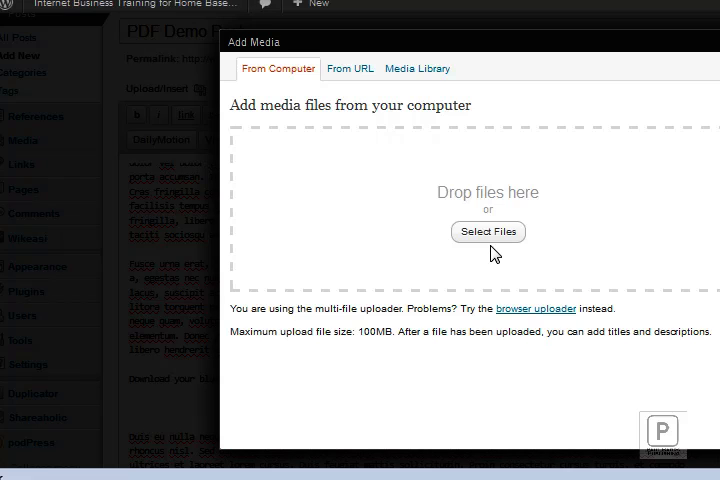
mouse_move(420, 90)
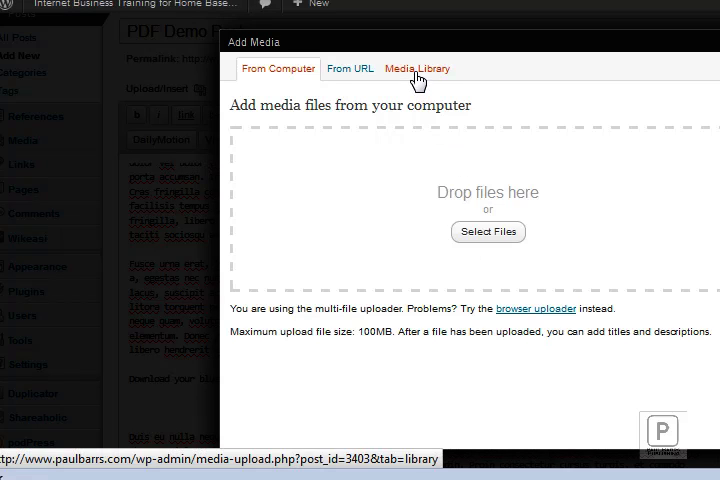
left_click(416, 68)
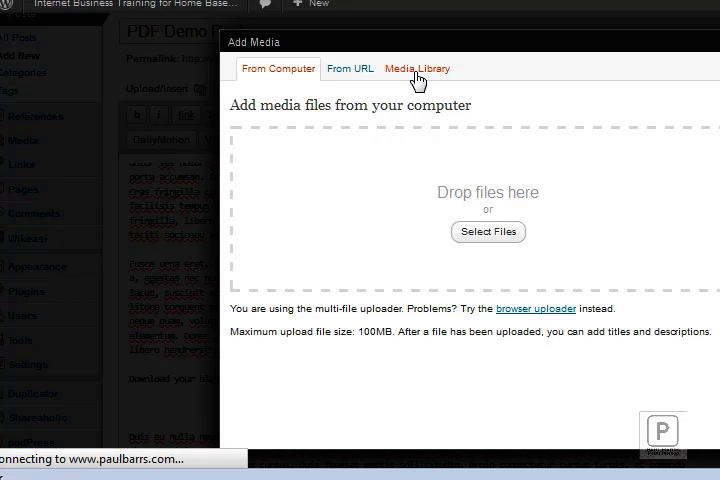
left_click(417, 68)
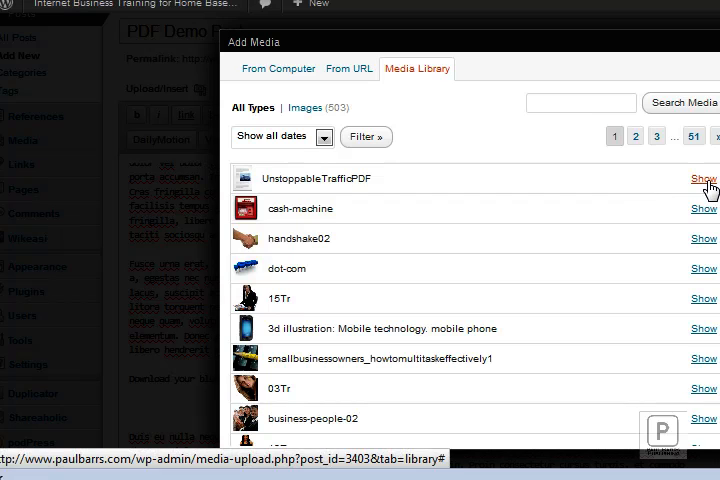
left_click(703, 179)
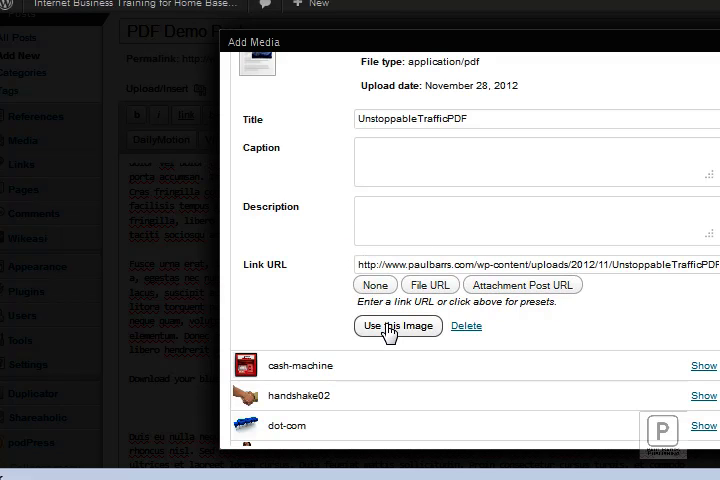
mouse_move(333, 167)
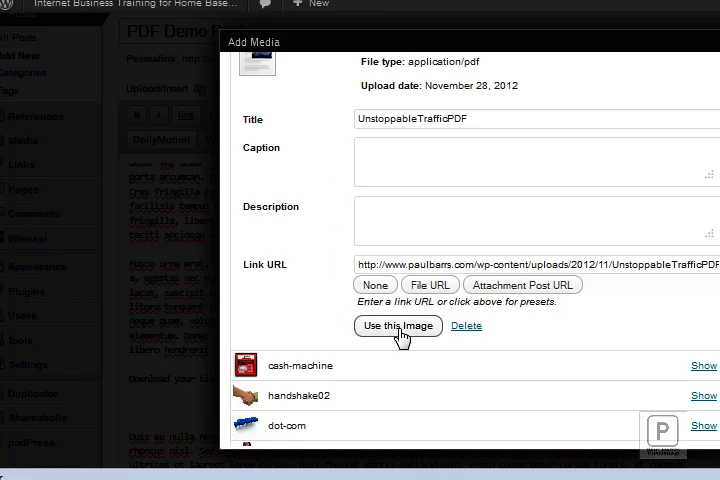
left_click(397, 326)
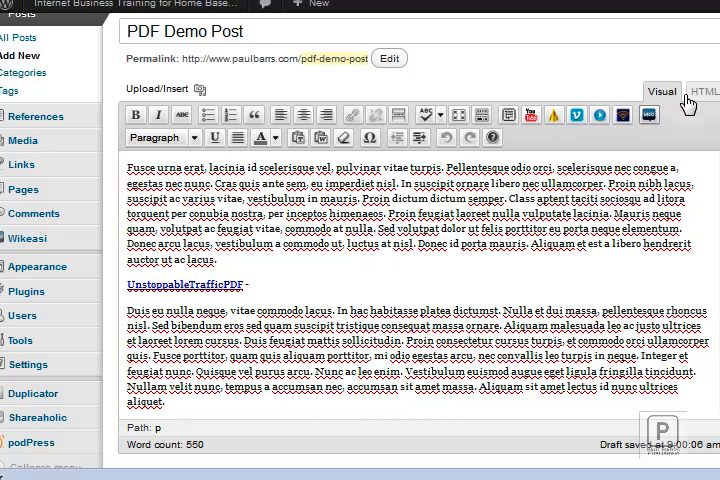
In the HTML view, add 'your' after 'Download' and retitle the link 'blue widget special report'.
left_click(703, 91)
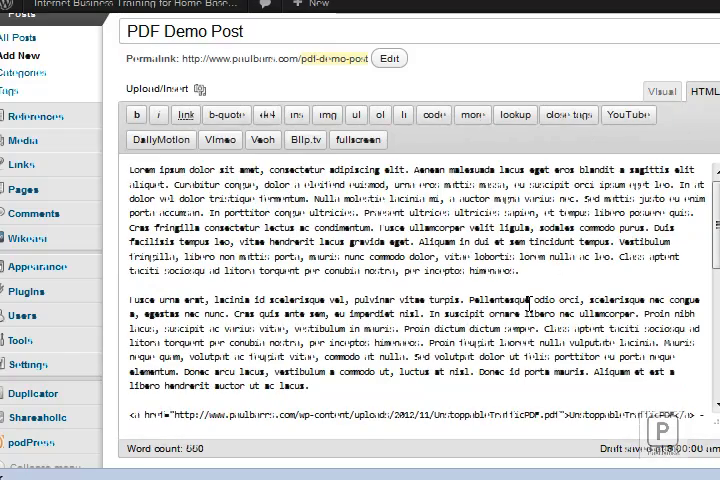
scroll("down", 3)
type("Download ")
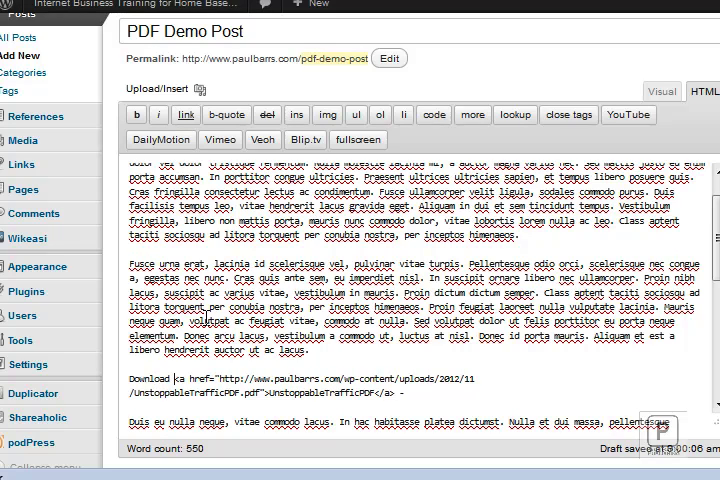
type("your")
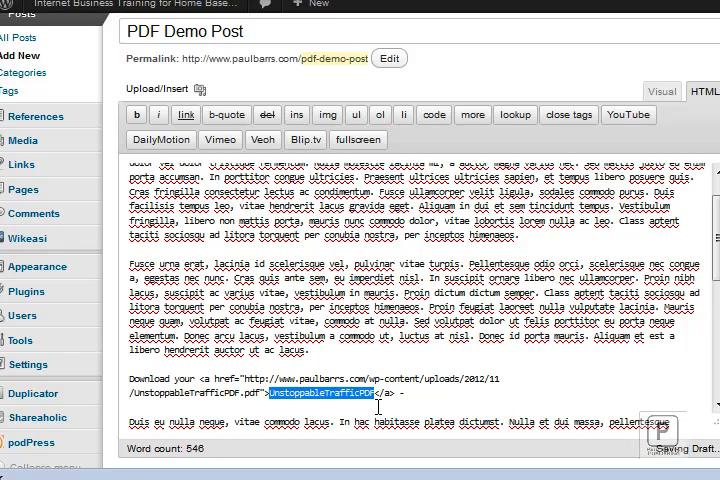
type("blue widget")
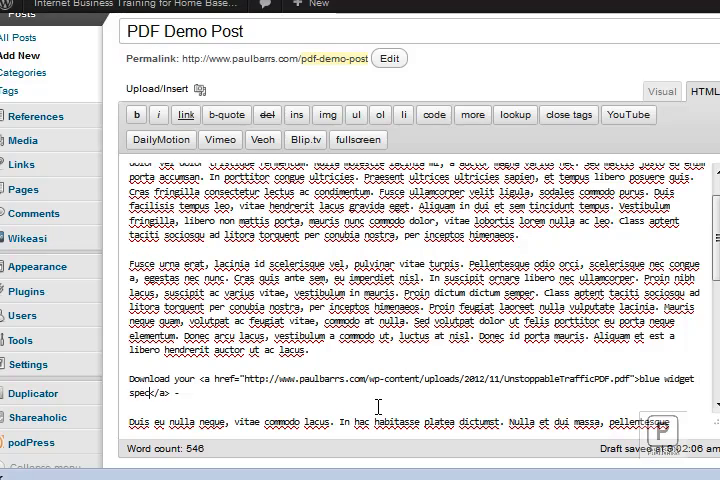
type("special rek")
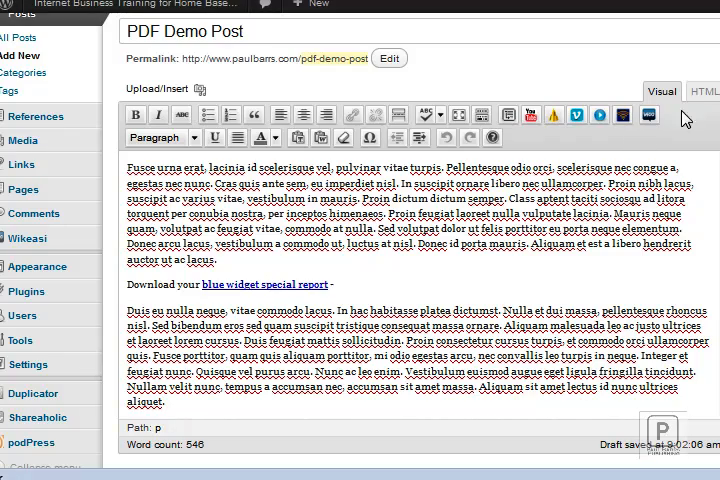
Delete the old <a> tags in HTML and start a new link on 'blue widget special report'.
left_click(703, 91)
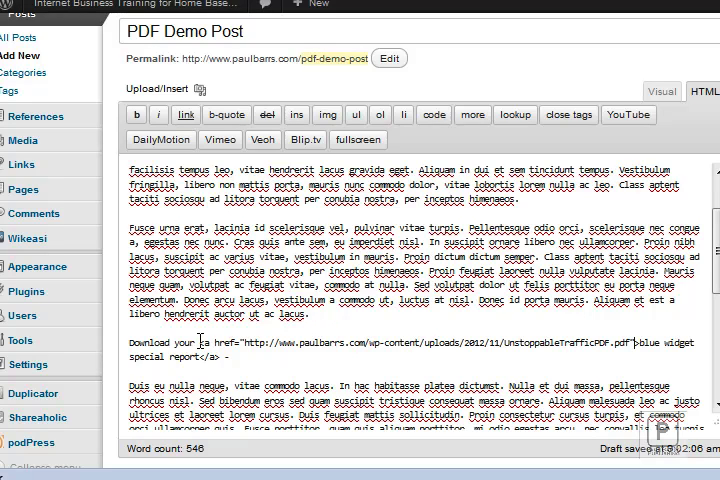
left_click_drag(247, 343, 543, 343)
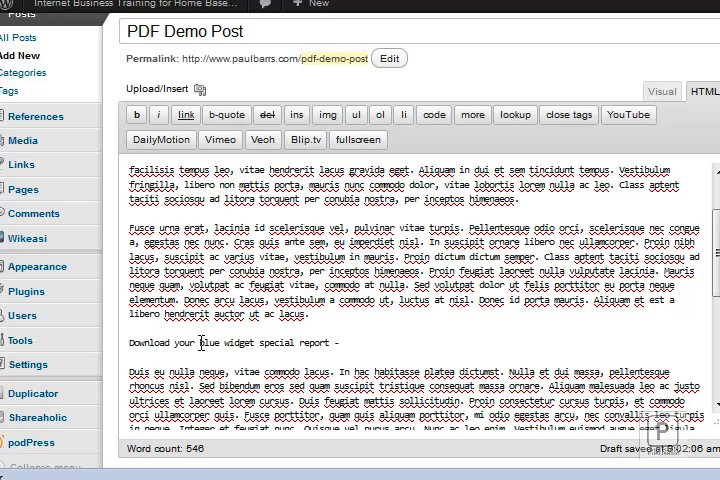
left_click_drag(201, 343, 331, 343)
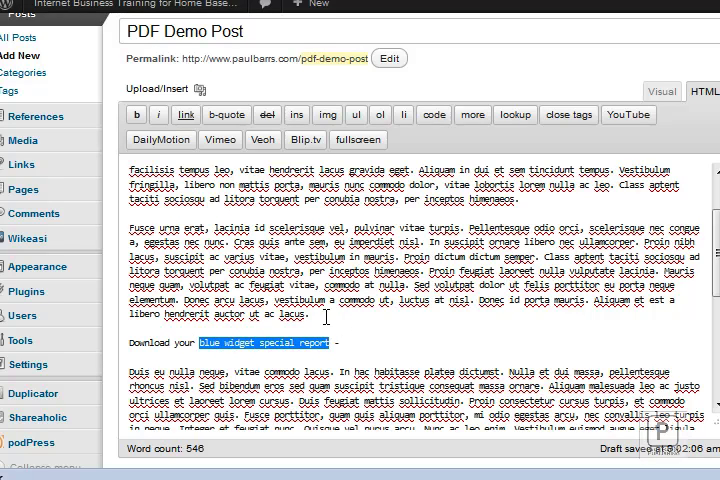
left_click(186, 114)
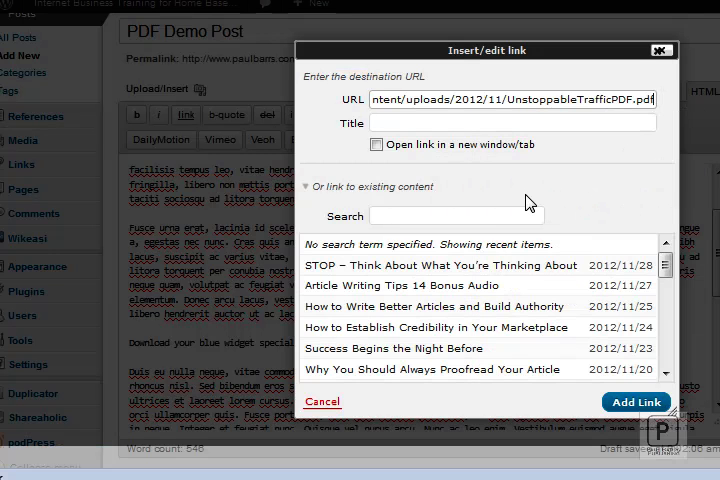
Tick 'Open link in a new window/tab' and add the PDF link.
left_click(376, 144)
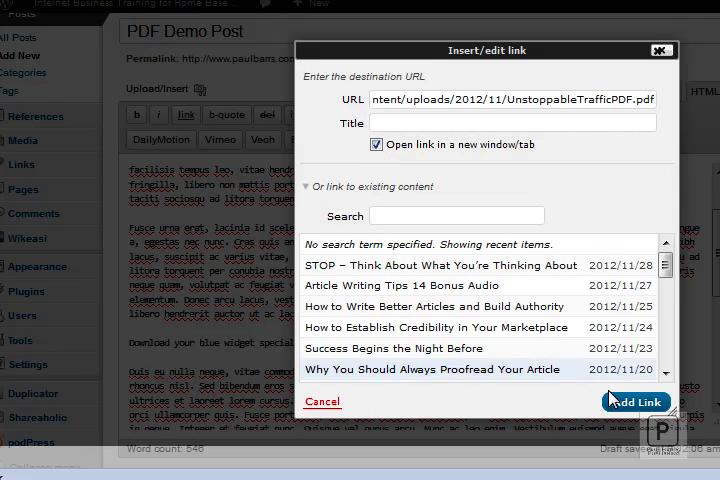
left_click(635, 401)
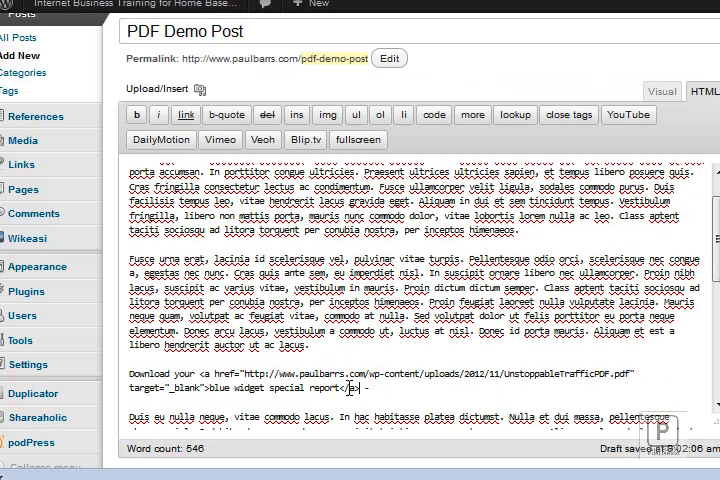
left_click(662, 91)
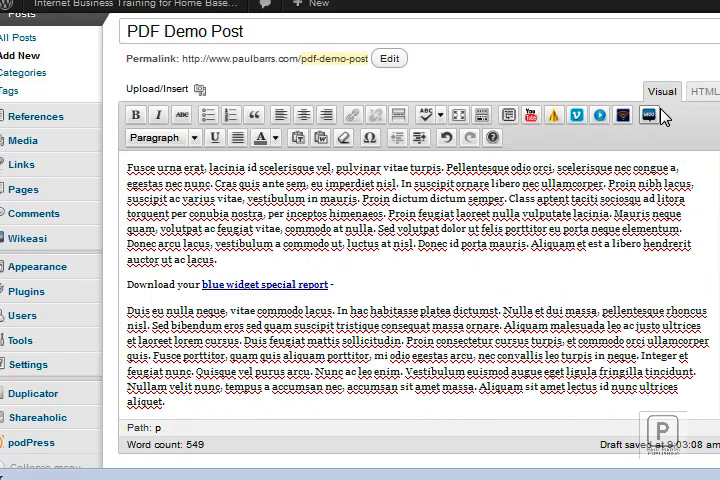
left_click(702, 91)
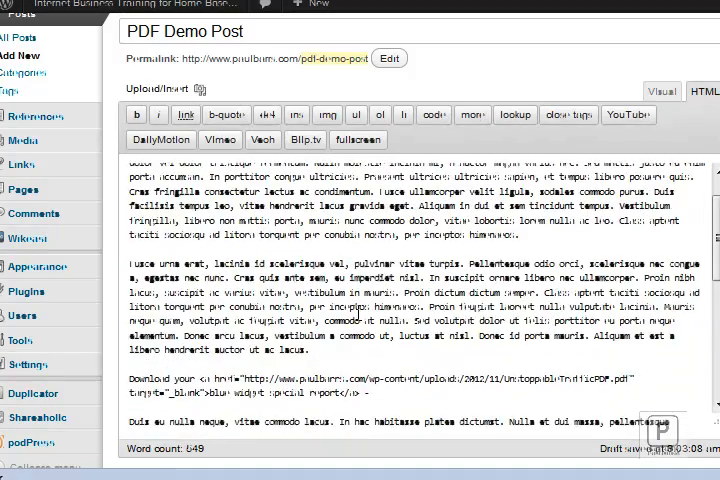
scroll("down", 3)
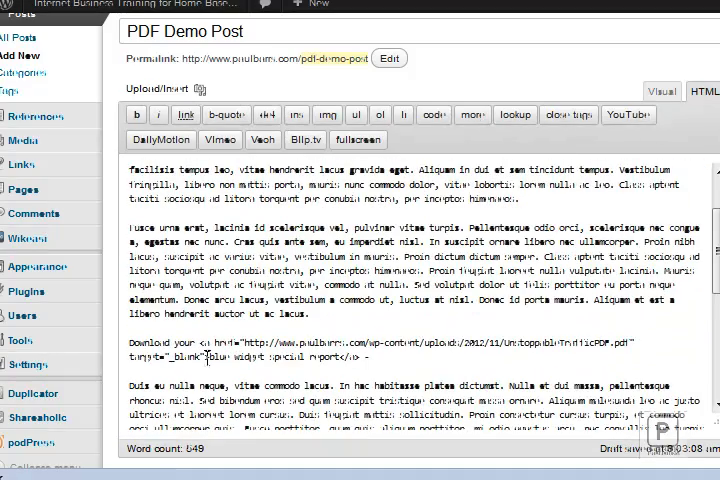
double_click(193, 357)
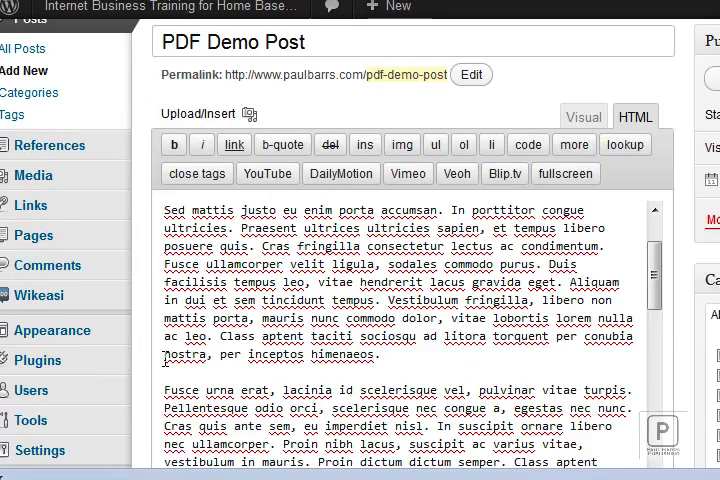
scroll("down", 3)
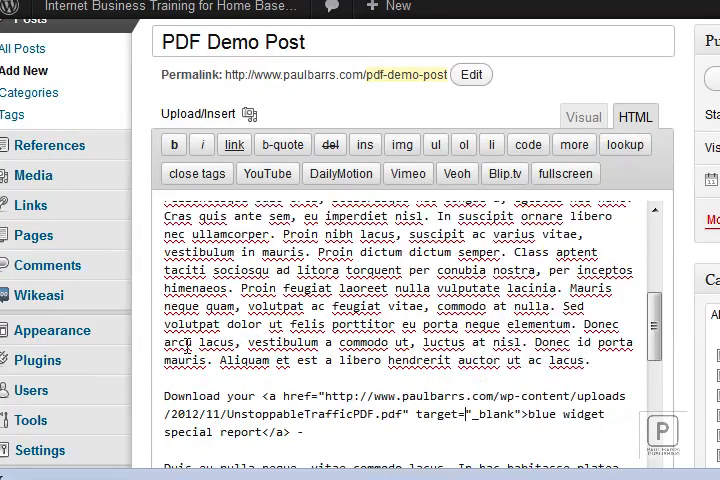
scroll("down", 3)
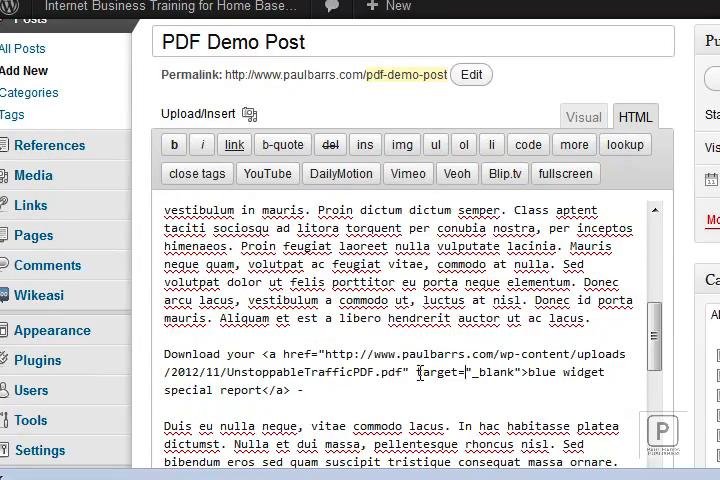
double_click(460, 372)
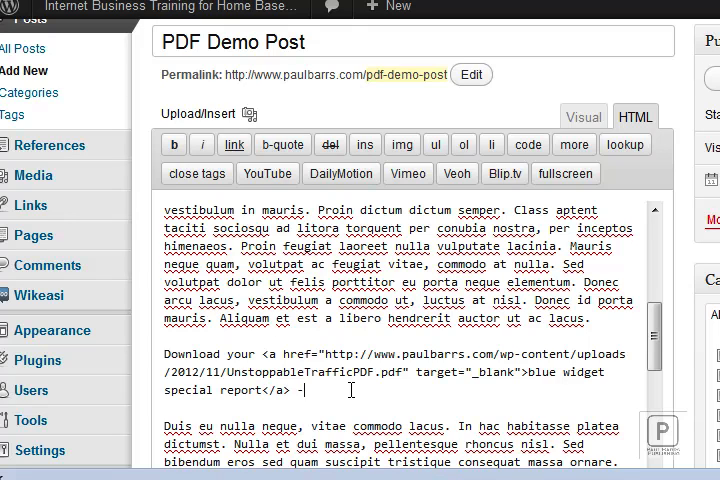
type("fbbwr")
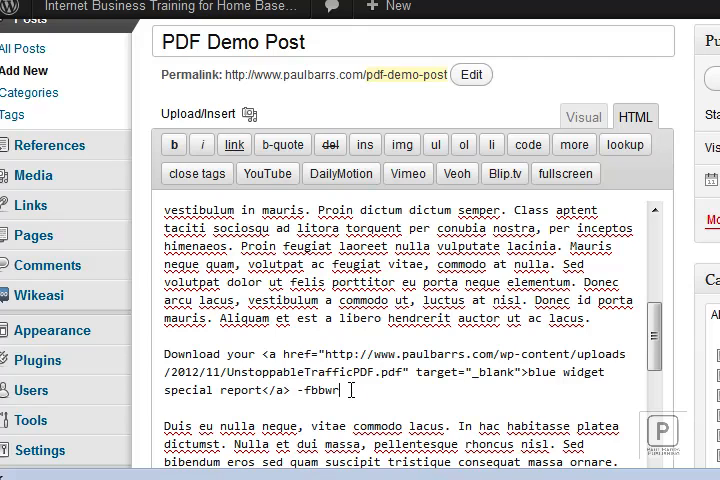
key("Backspace")
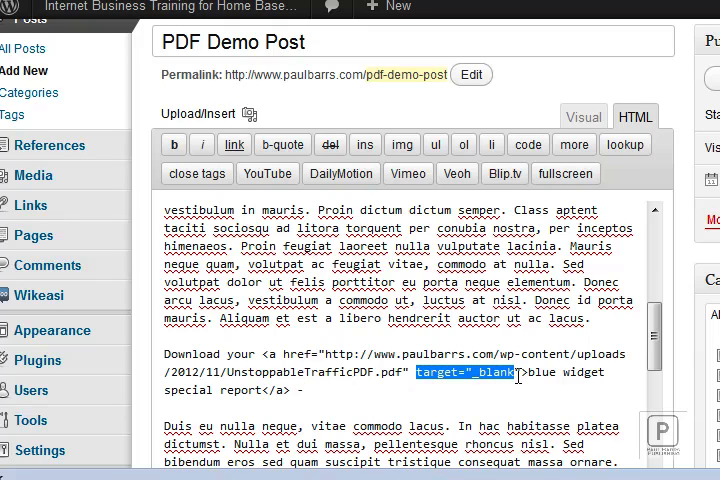
right_click(515, 374)
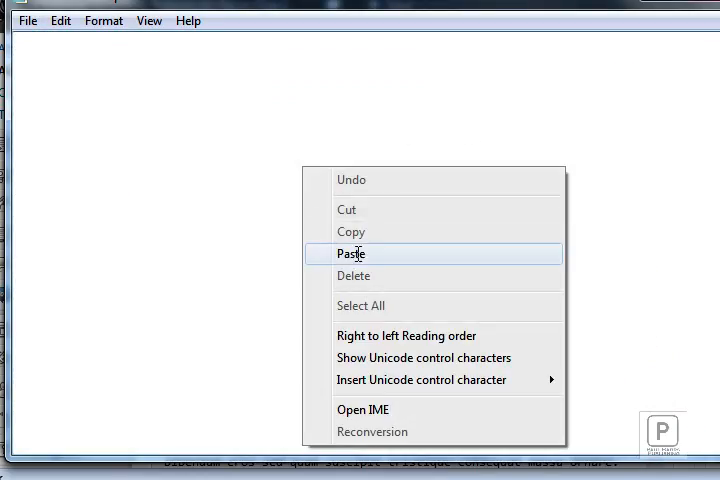
Write an 'HTML short codes' note with the line 'opens in new window - target="_blank"'.
left_click(351, 253)
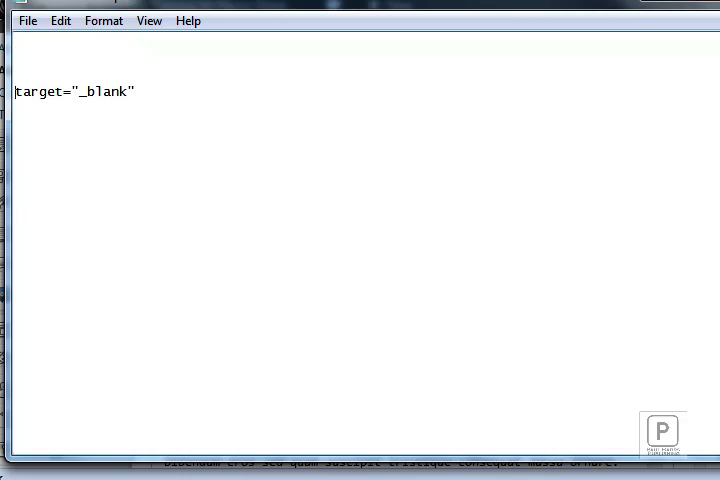
type("HTML sh")
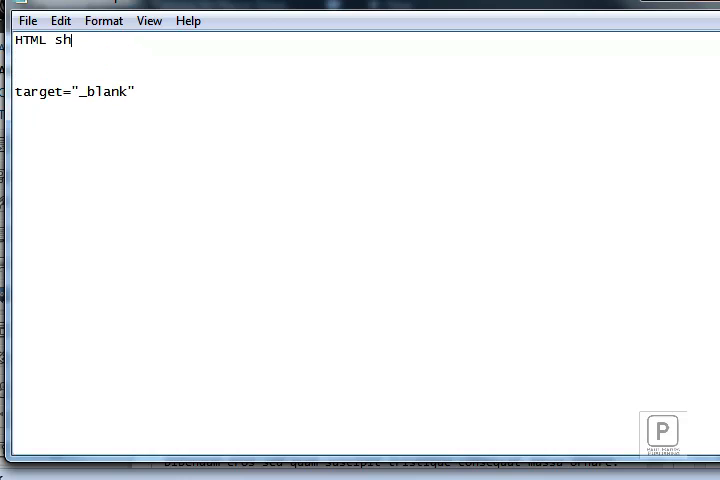
type("ort codes")
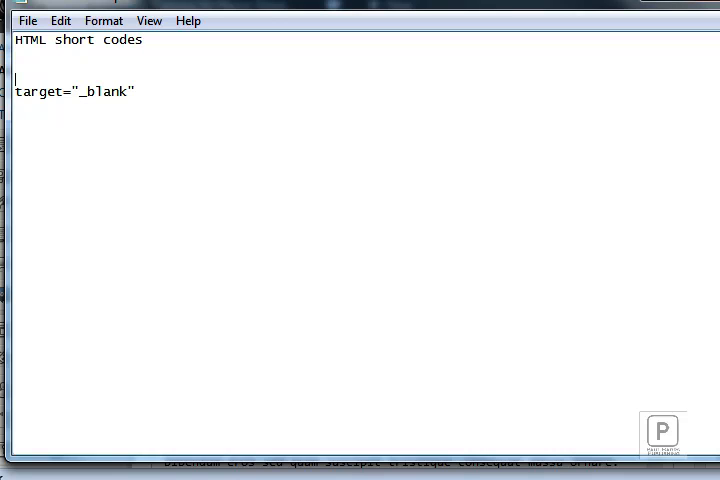
type("opens in ne")
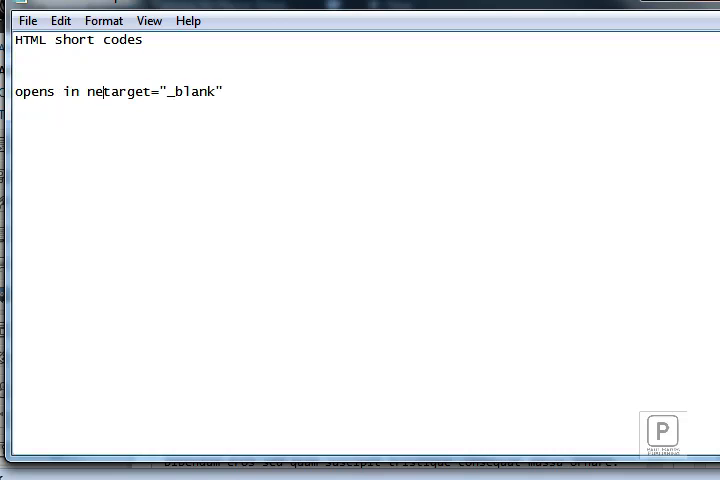
type("w window -")
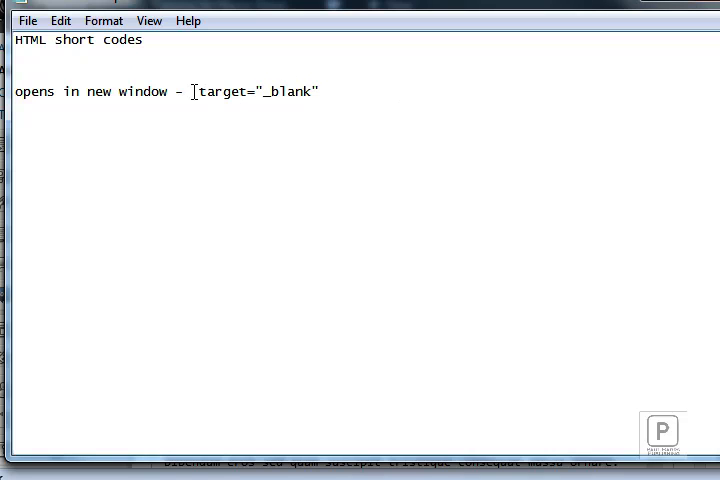
right_click(255, 91)
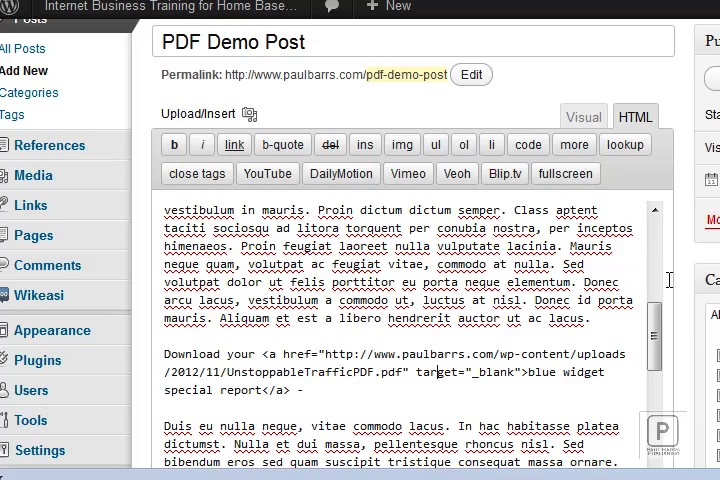
Set the post's featured image by uploading the PDF icon picture file.
scroll("down", 3)
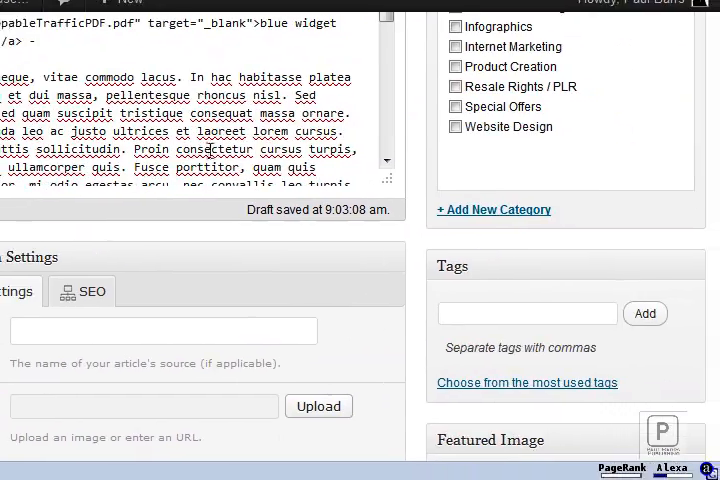
scroll("down", 3)
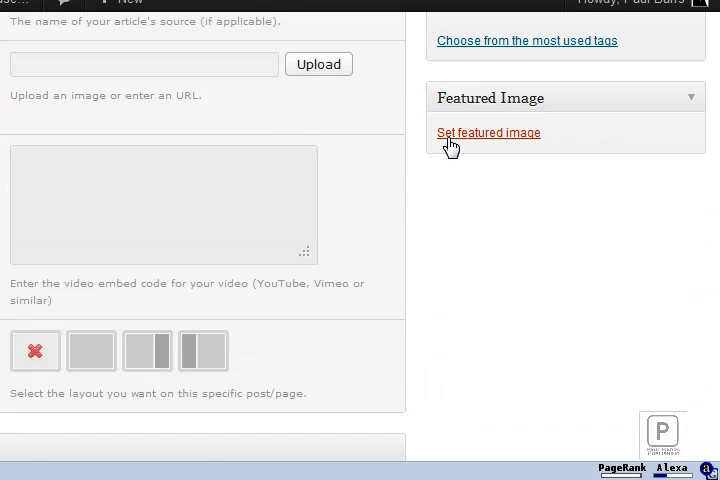
left_click(488, 132)
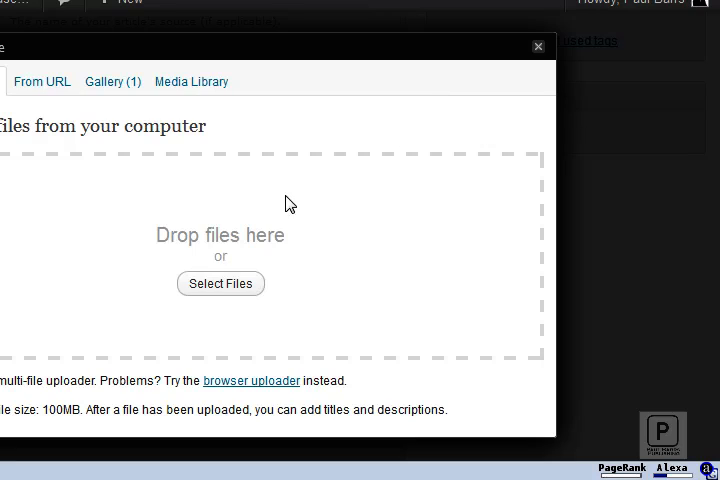
left_click(220, 283)
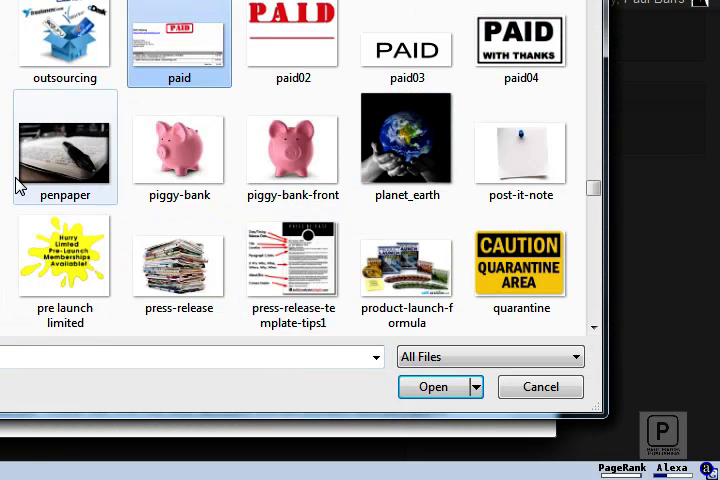
left_click(131, 160)
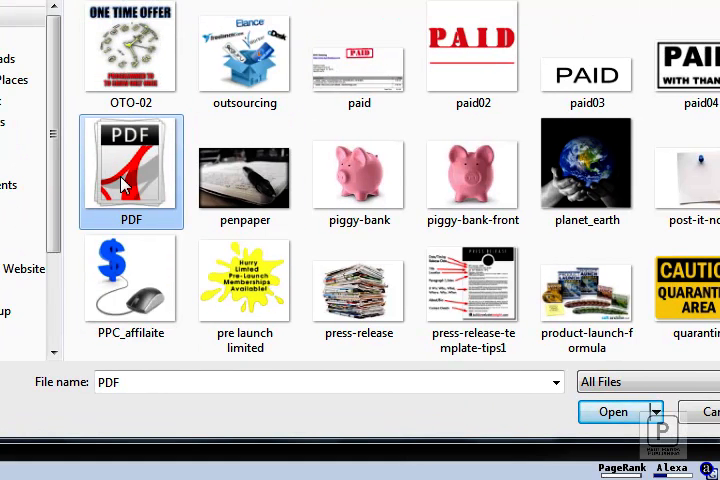
left_click(613, 411)
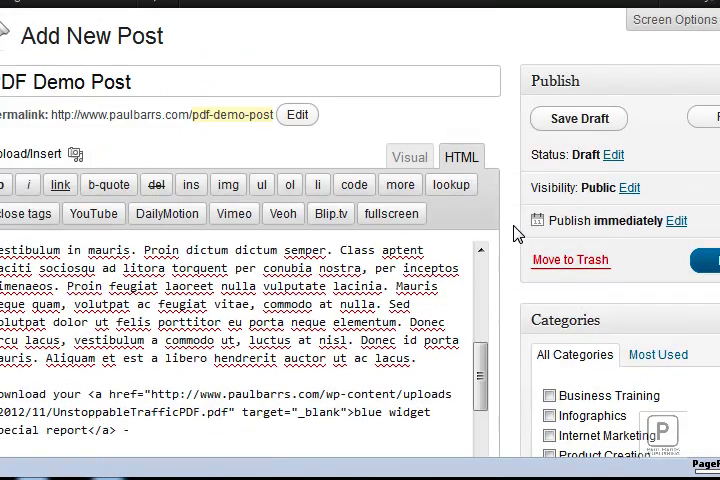
Save 'PDF Demo Post' as a draft and preview it on the live site.
left_click(578, 118)
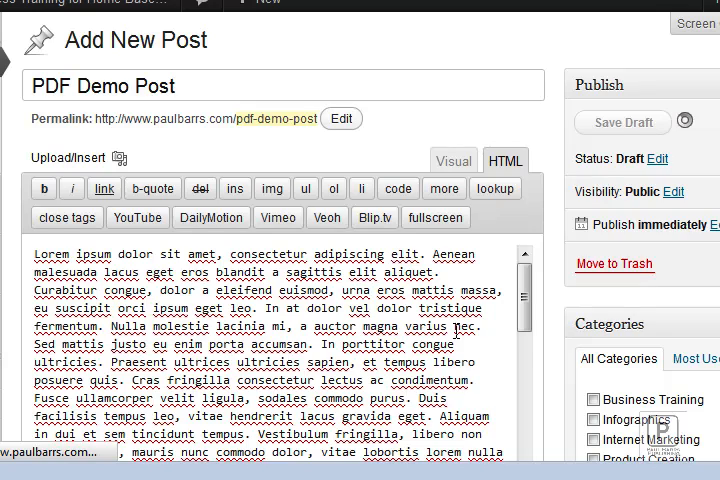
left_click(621, 122)
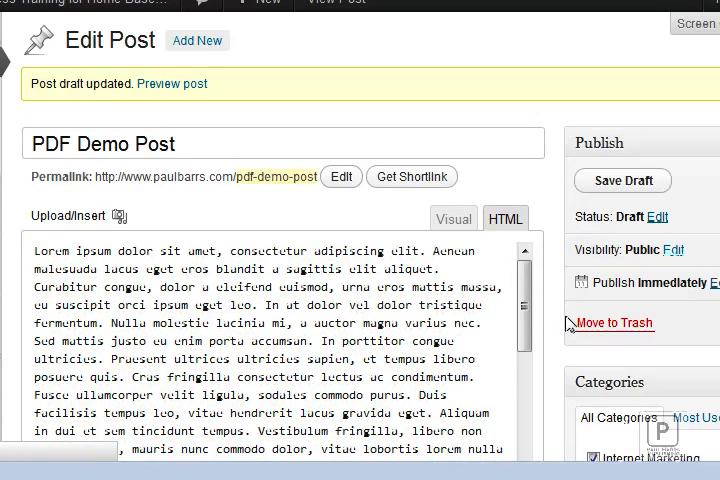
left_click(506, 218)
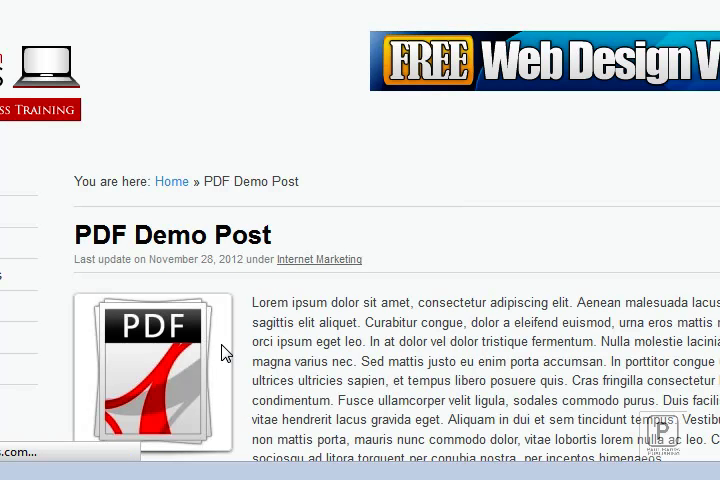
scroll("down", 3)
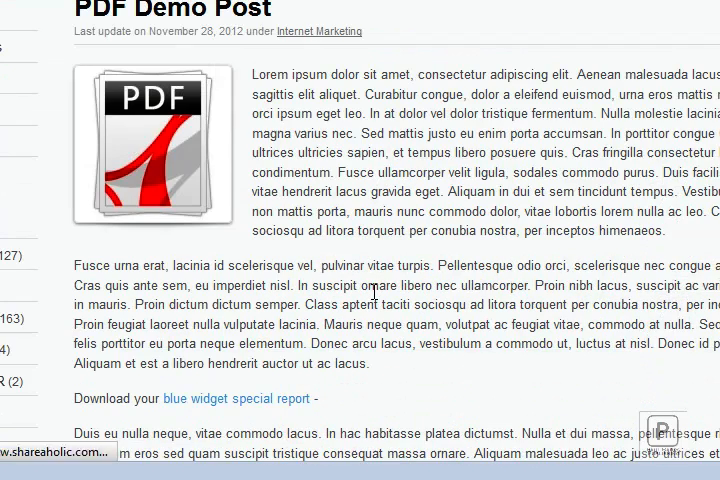
scroll("down", 3)
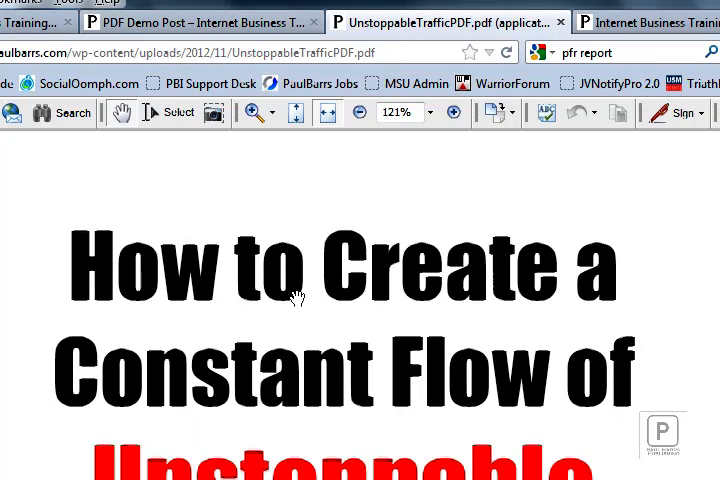
scroll("down", 3)
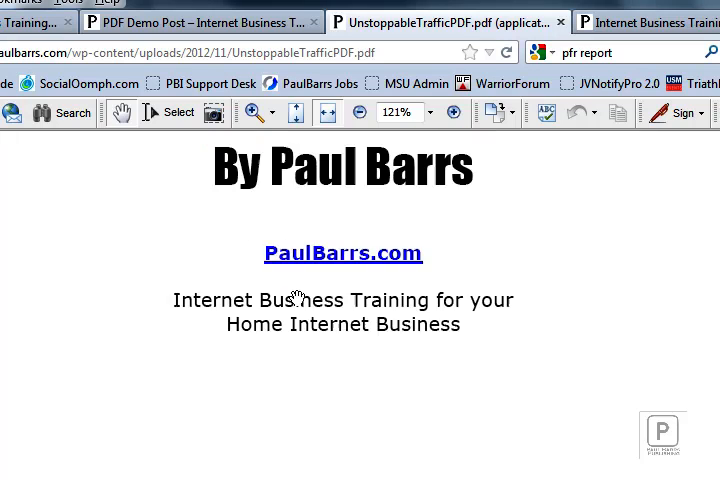
scroll("down", 3)
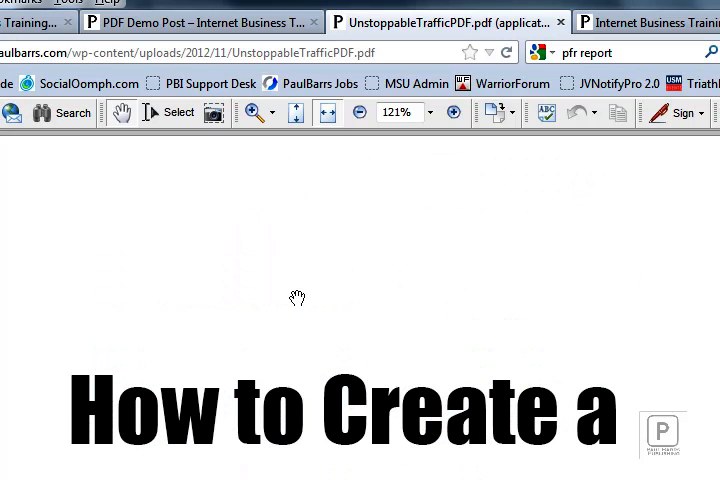
scroll("down", 3)
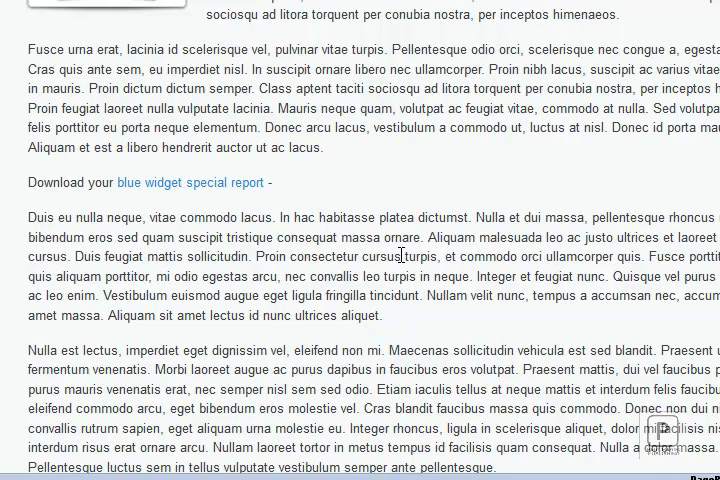
scroll("up", 3)
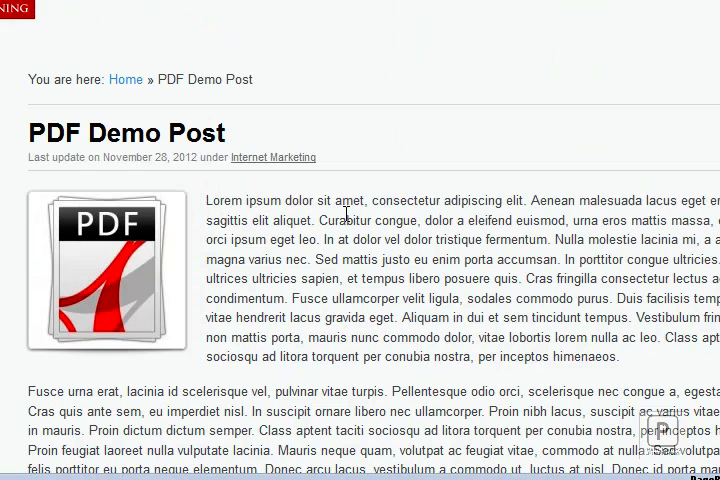
mouse_move(268, 277)
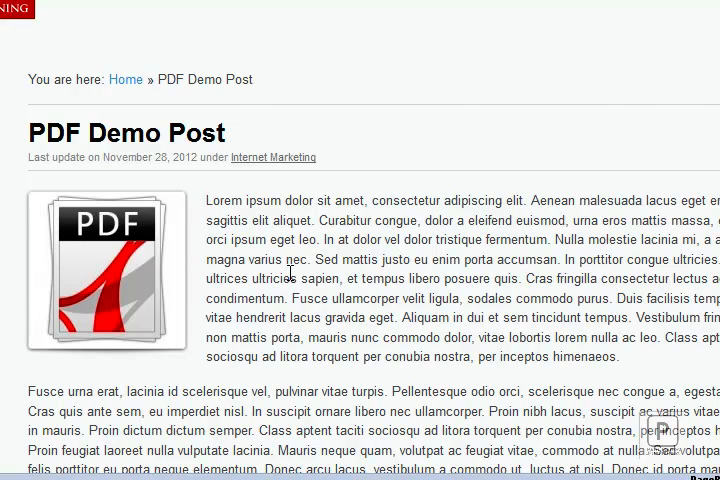
scroll("down", 3)
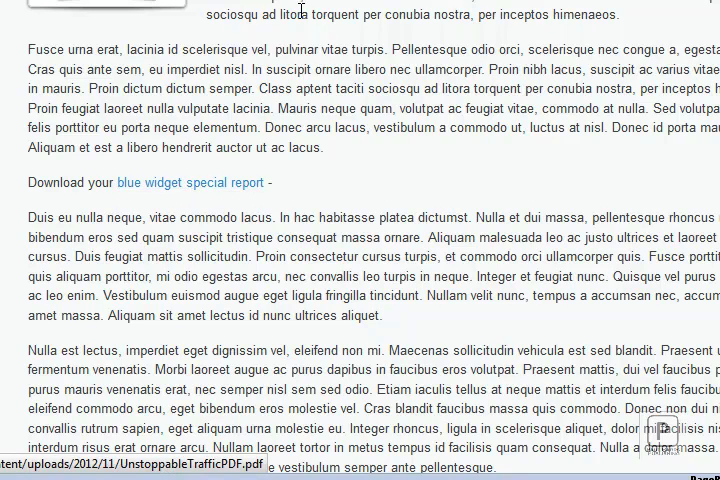
mouse_move(205, 193)
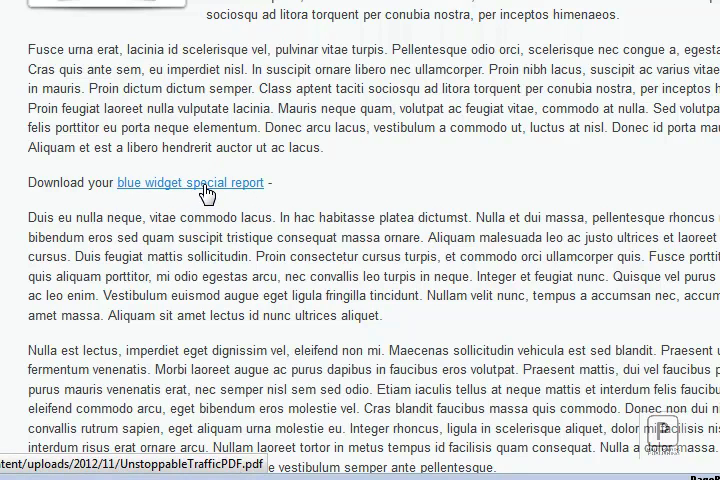
left_click(190, 183)
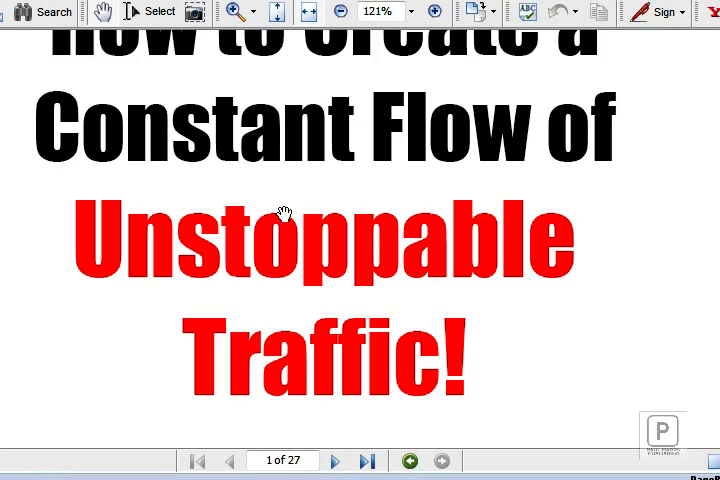
left_click(338, 461)
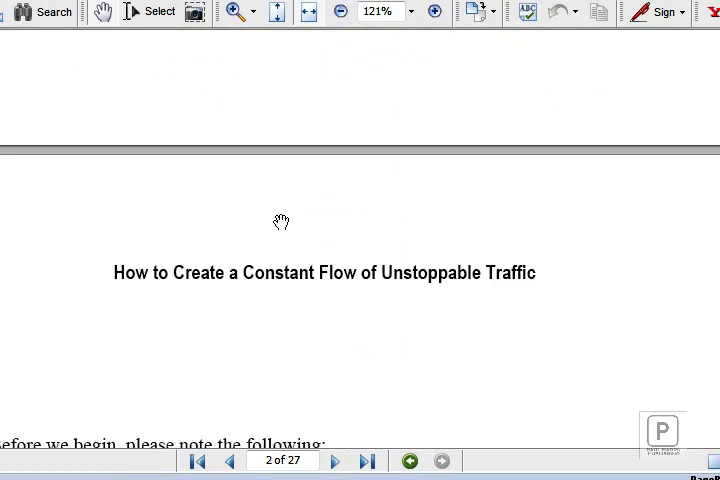
left_click(229, 461)
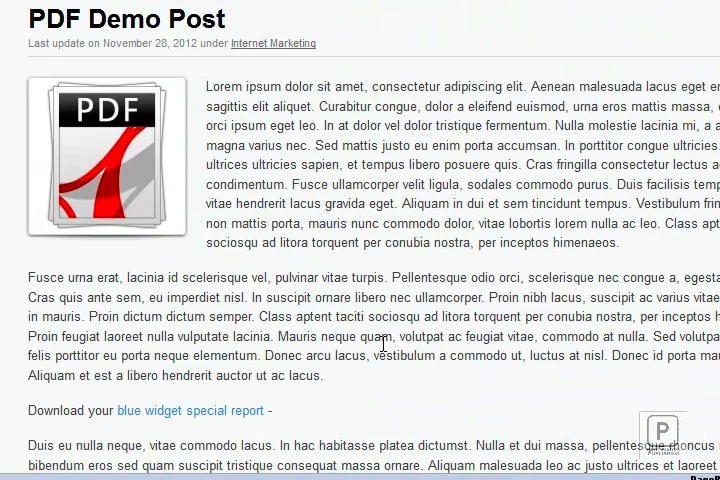
scroll("down", 3)
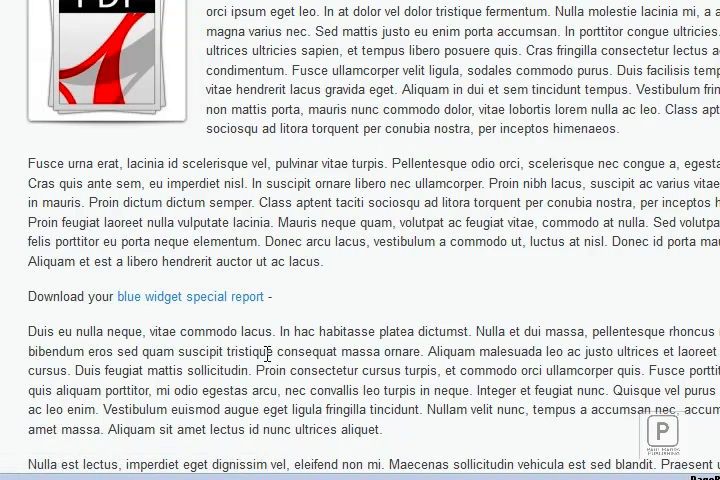
mouse_move(191, 296)
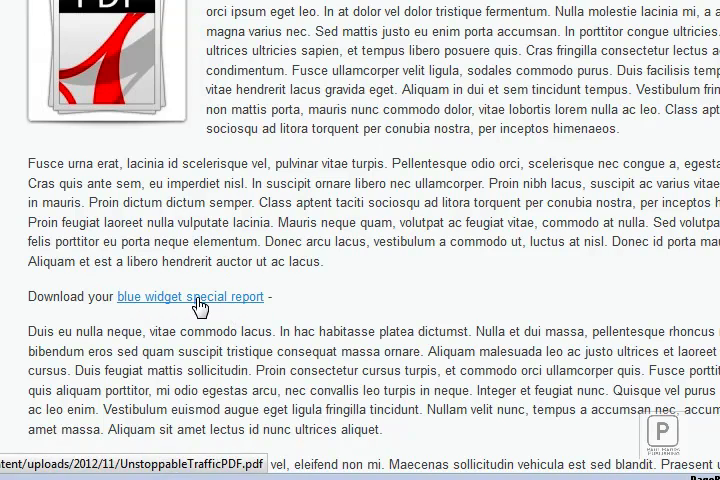
mouse_move(281, 309)
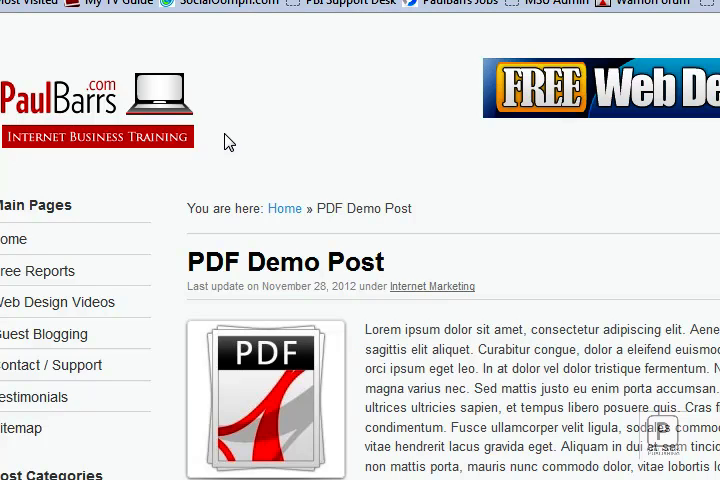
mouse_move(266, 128)
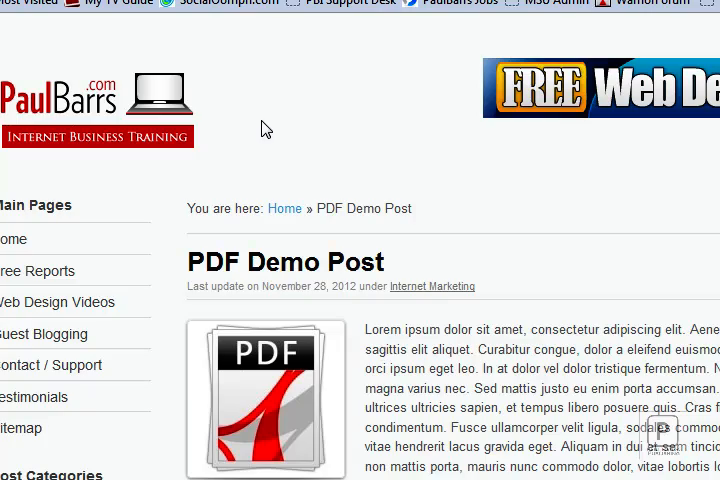